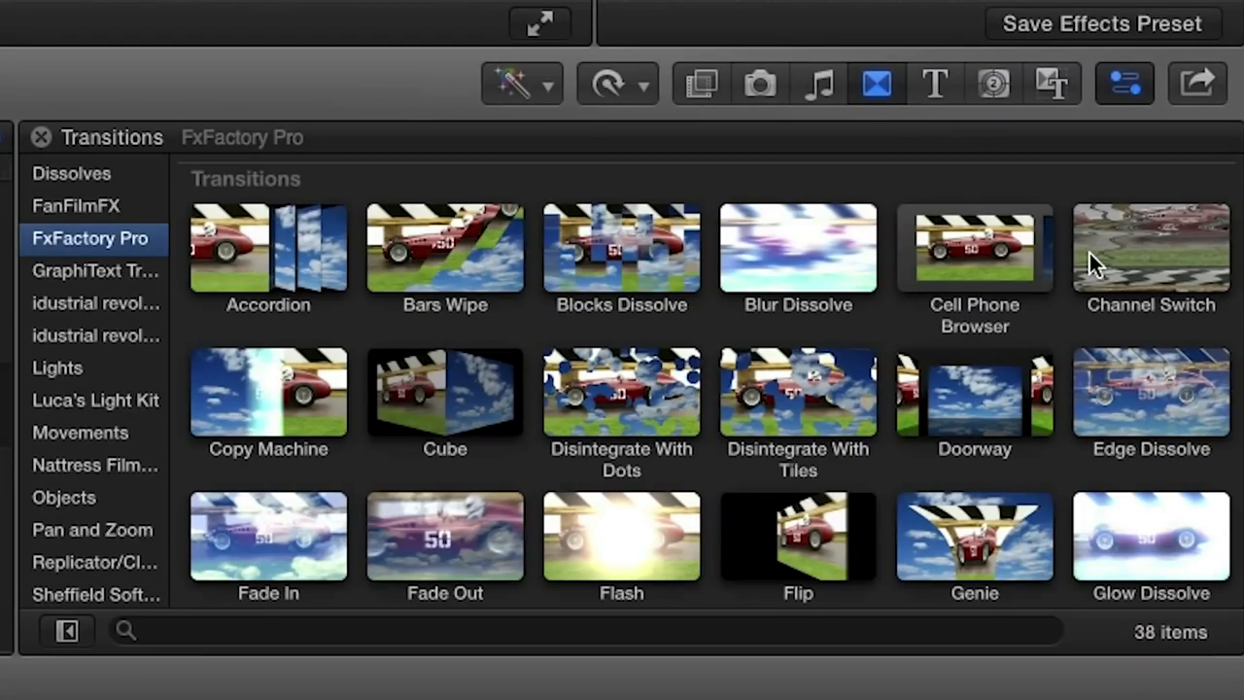
{"action": "mouse_move", "coordinate": [1118, 326]}
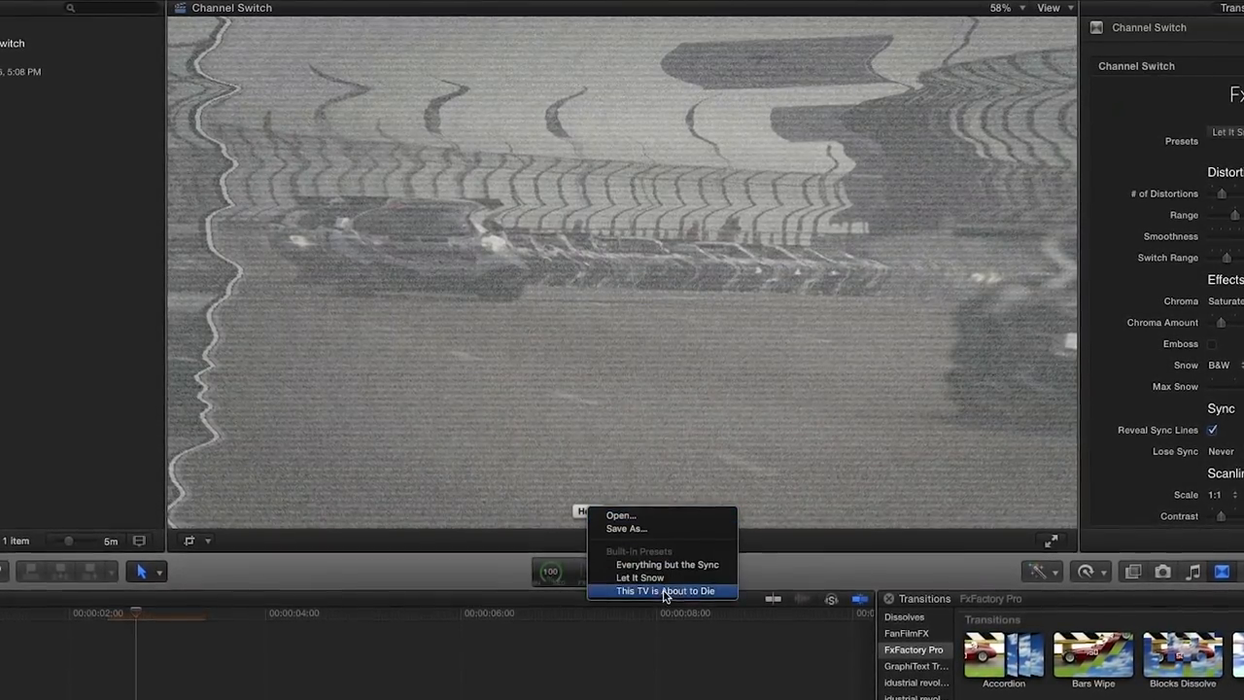
Apply a built-in preset from the Channel Switch Presets menu to the transition.
{"action": "left_click", "coordinate": [666, 567]}
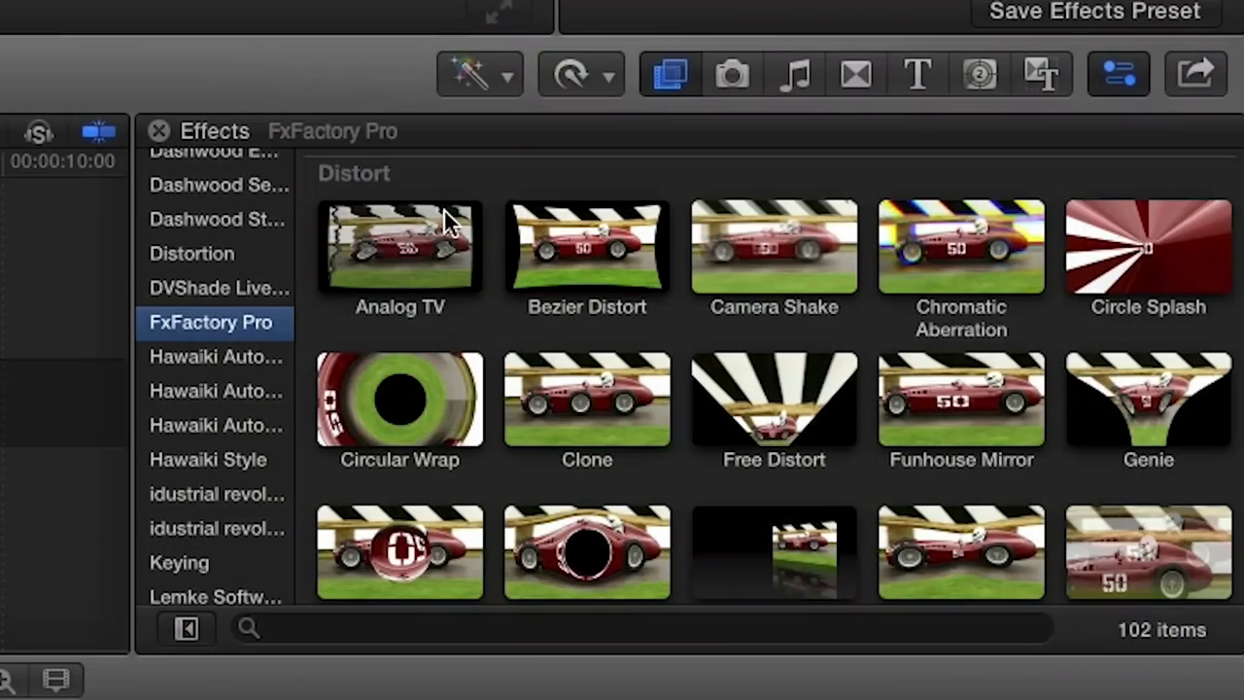
{"action": "mouse_move", "coordinate": [471, 320]}
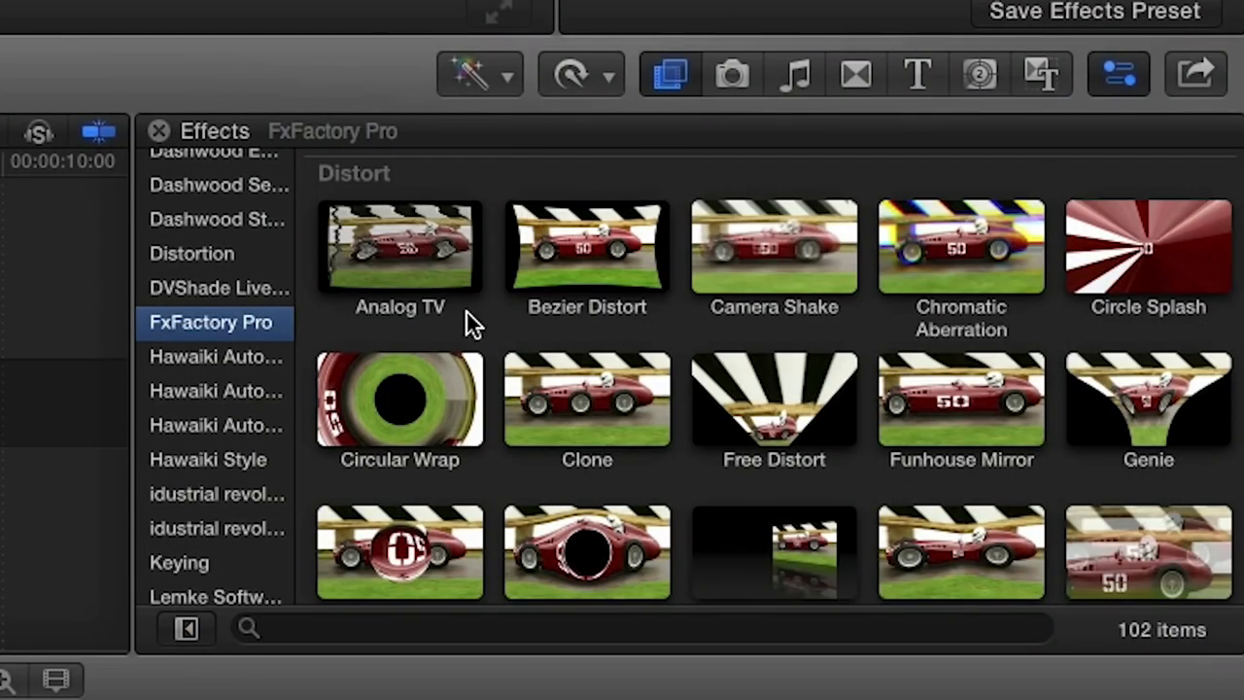
{"action": "mouse_move", "coordinate": [482, 318]}
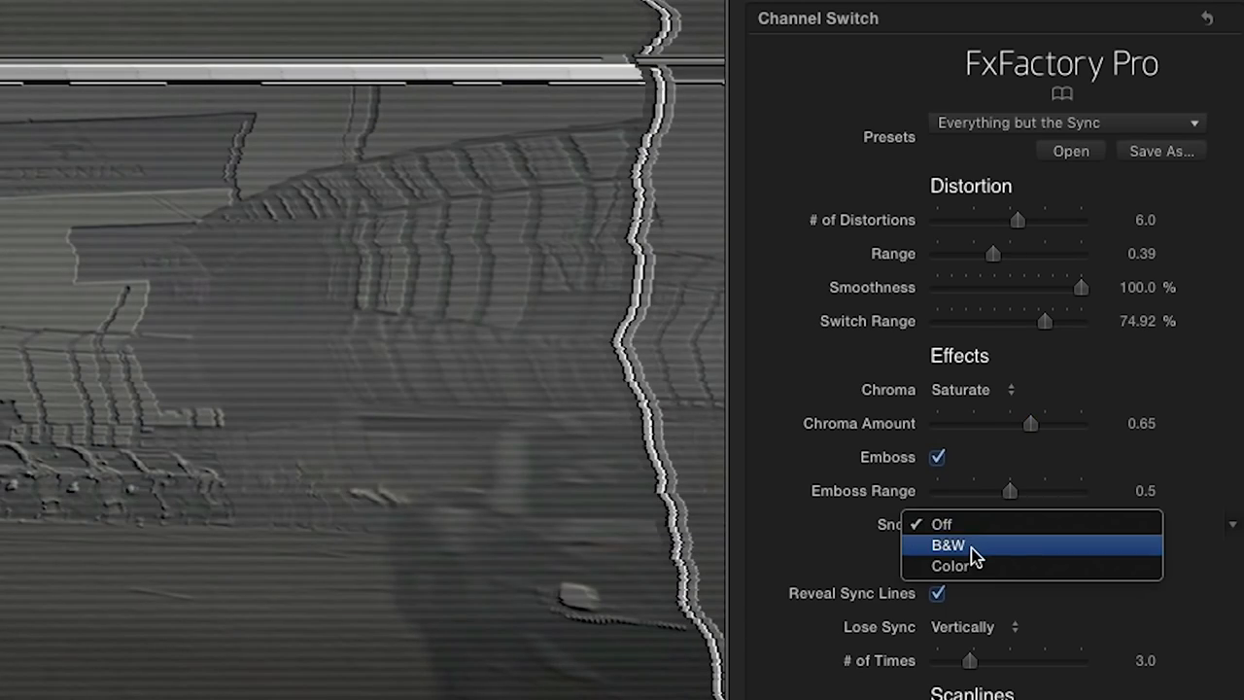
Set the Channel Switch transition's Snow option to B&W.
{"action": "left_click", "coordinate": [946, 544]}
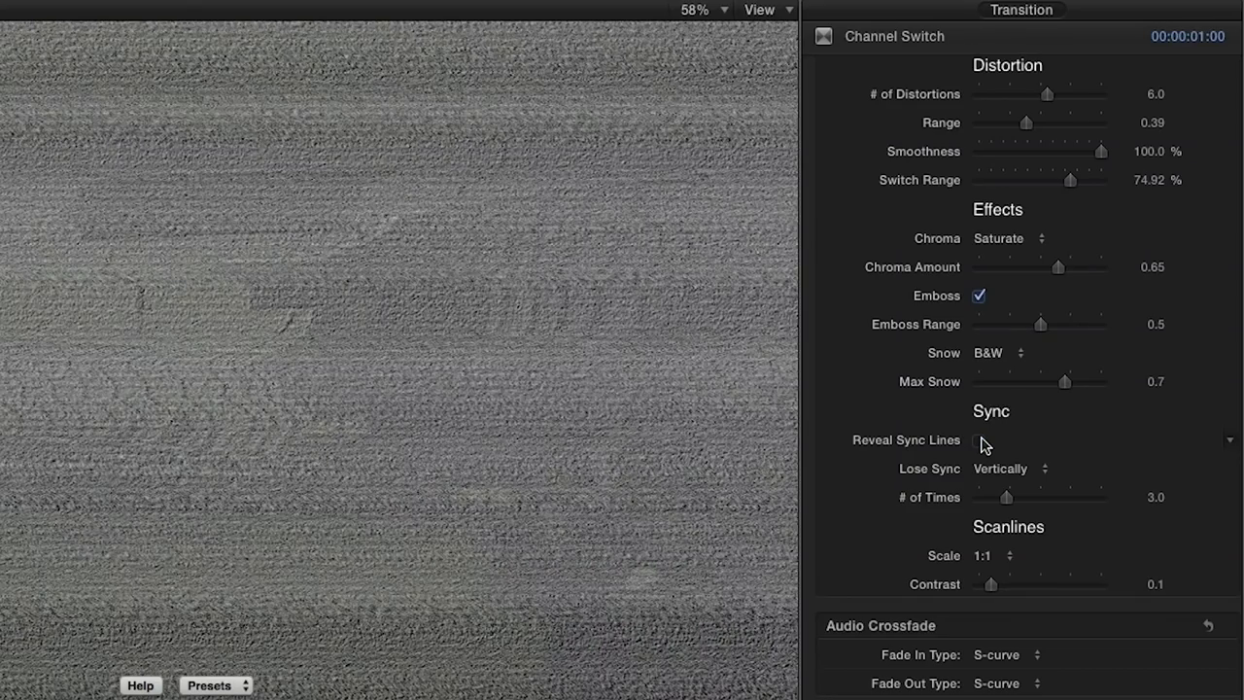
Enable Reveal Sync Lines, set Lose Sync to Horizontally and Scanlines Scale to 1:4.
{"action": "left_click", "coordinate": [979, 440]}
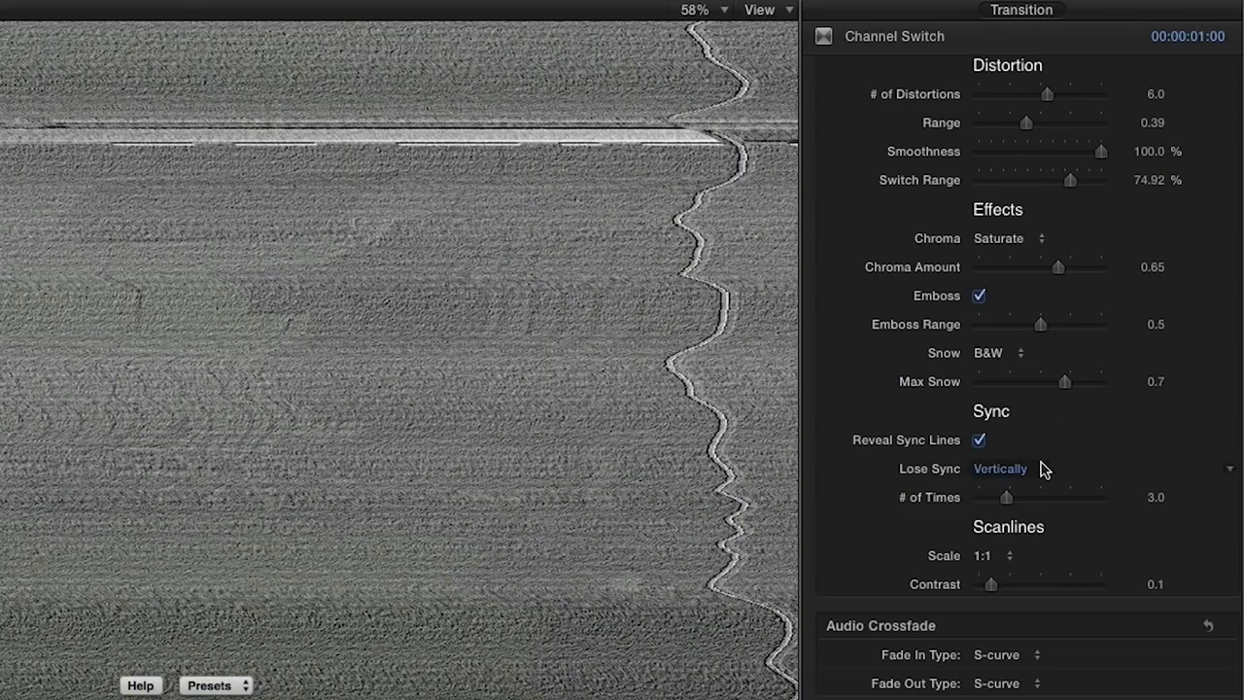
{"action": "left_click", "coordinate": [998, 469]}
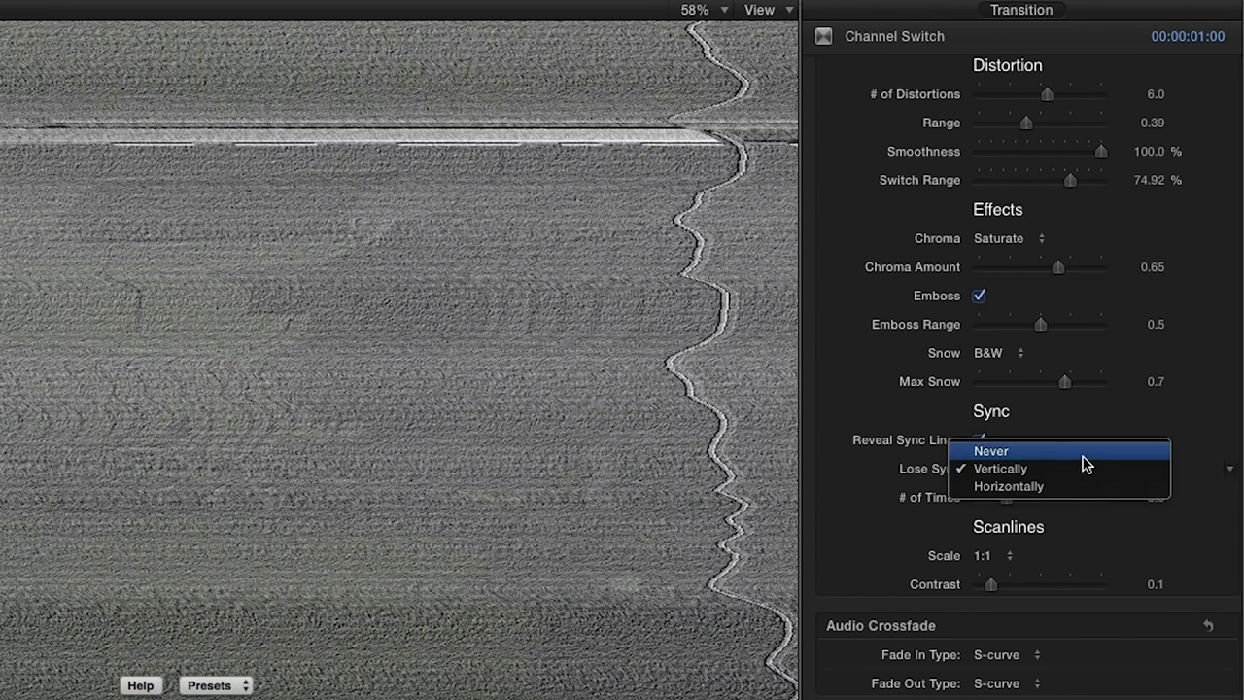
{"action": "left_click", "coordinate": [998, 468]}
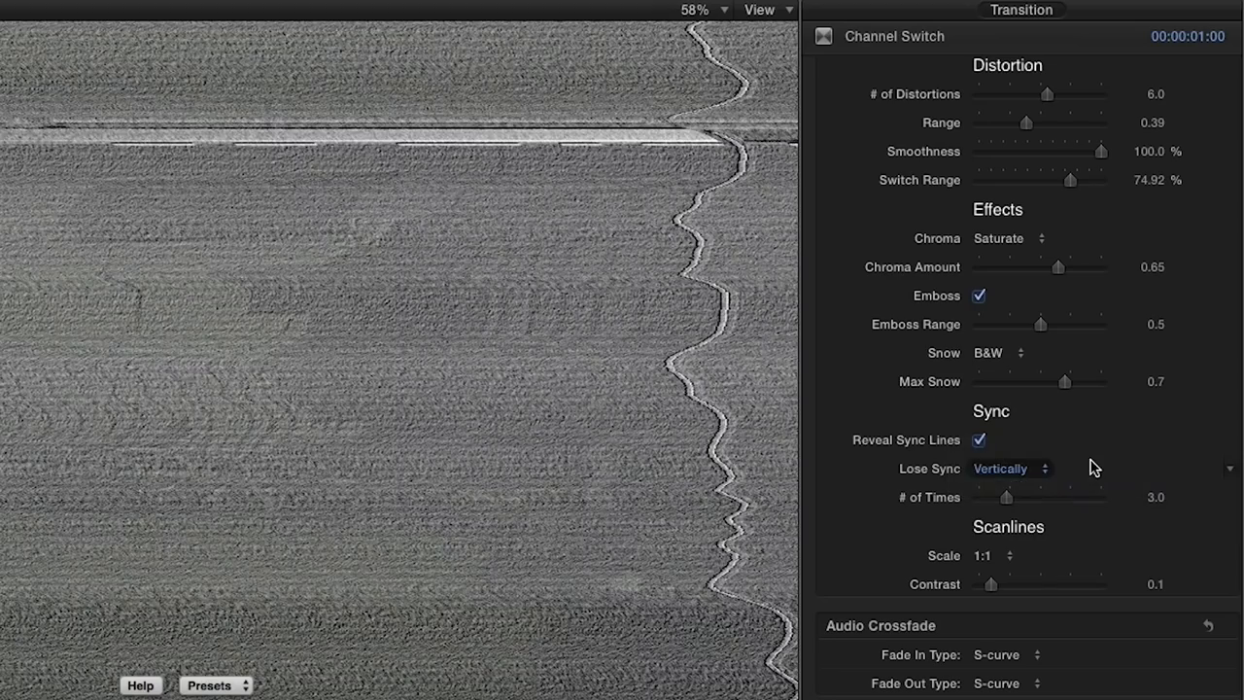
{"action": "left_click", "coordinate": [1010, 468]}
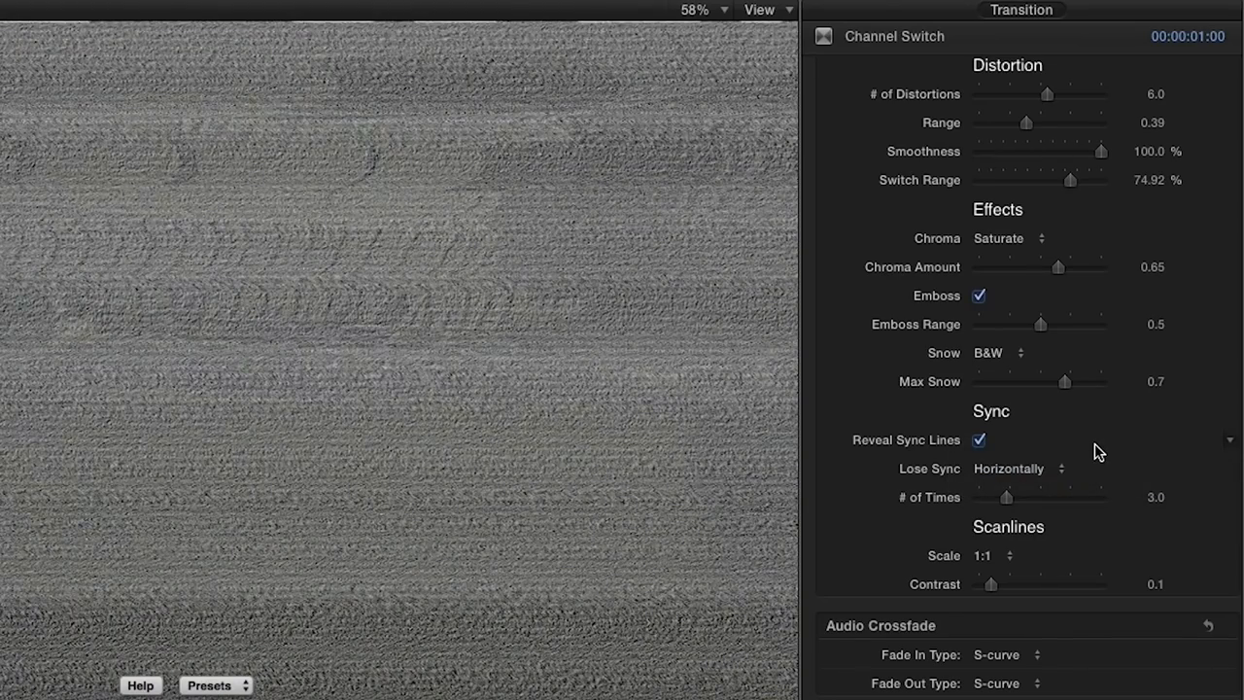
{"action": "left_click", "coordinate": [991, 555]}
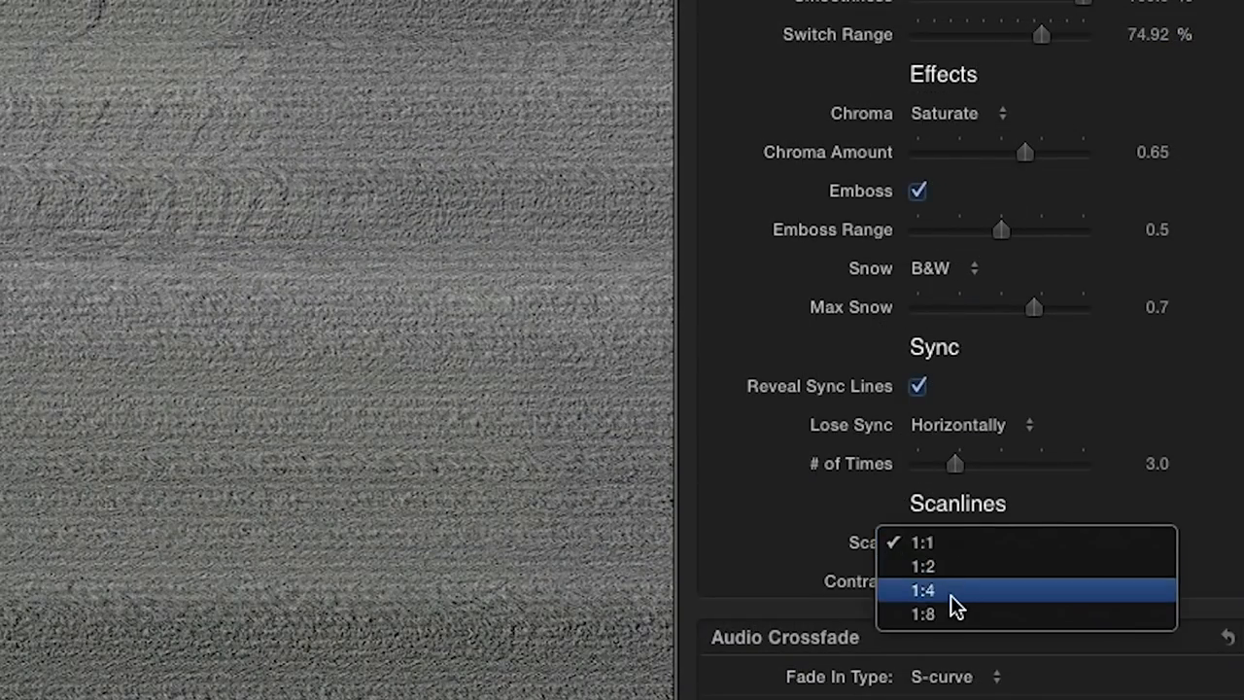
{"action": "left_click", "coordinate": [922, 590]}
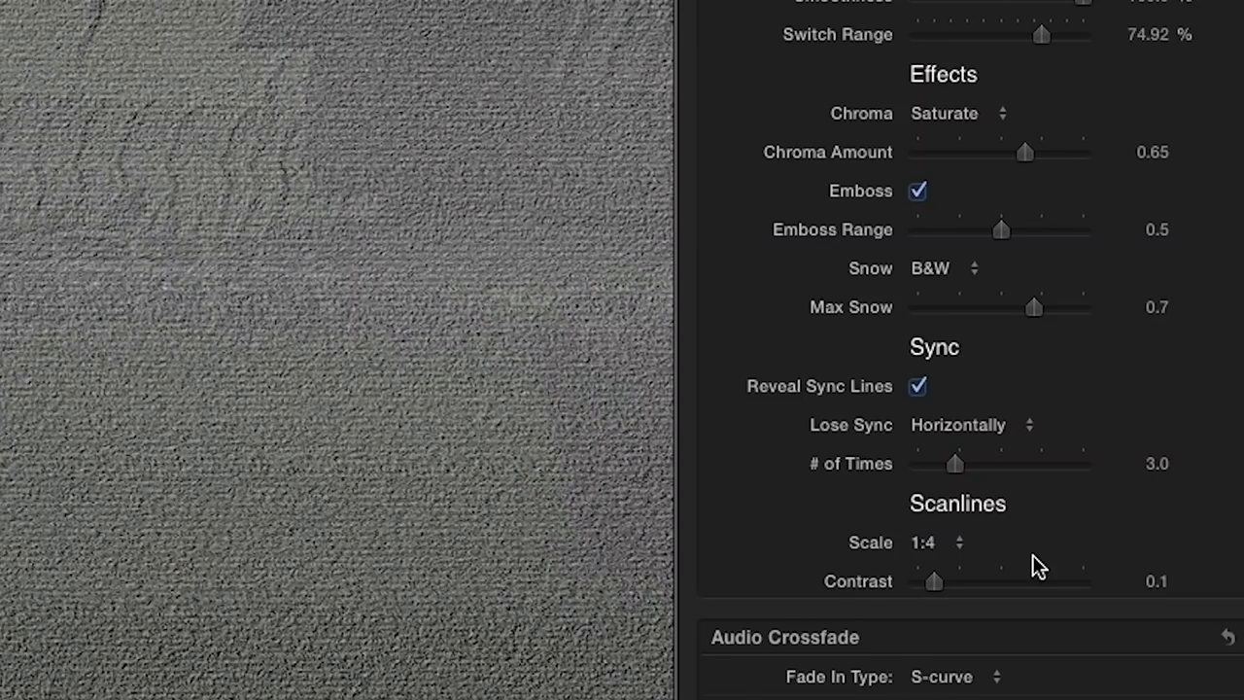